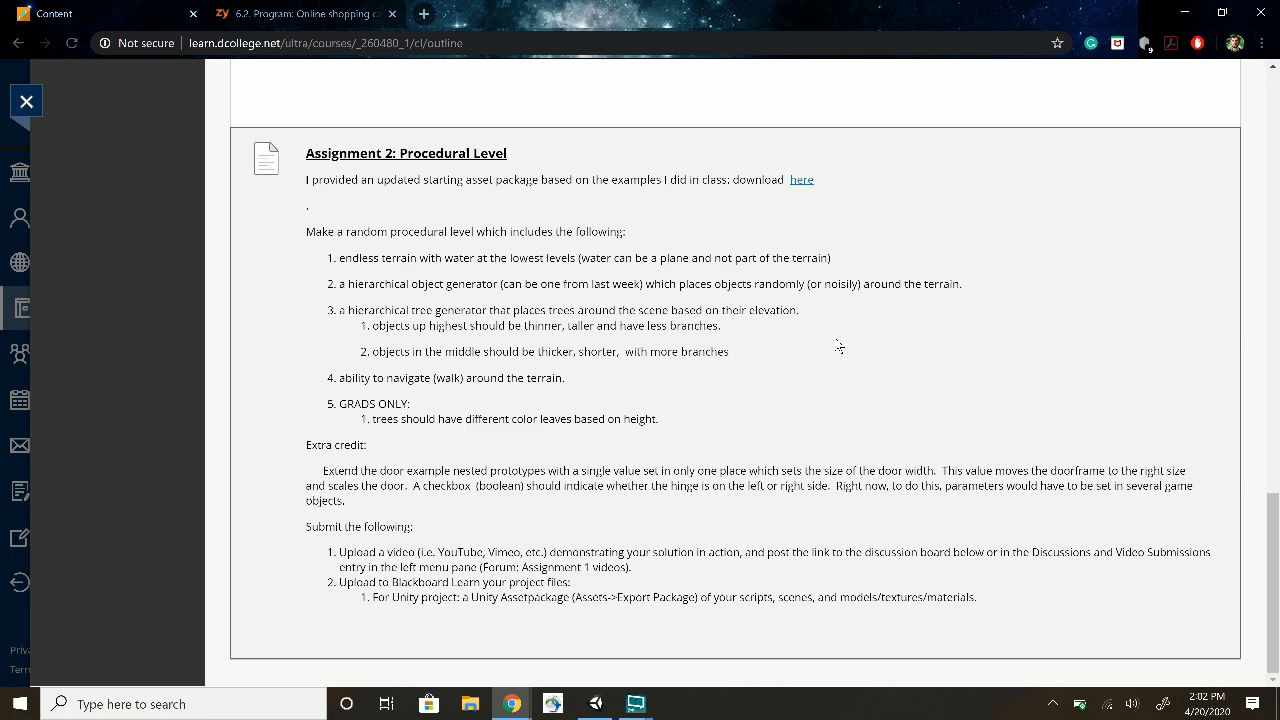
# Scroll through the assignment brief and highlight the hierarchical object generator requirement
pyautogui.scroll(-3)
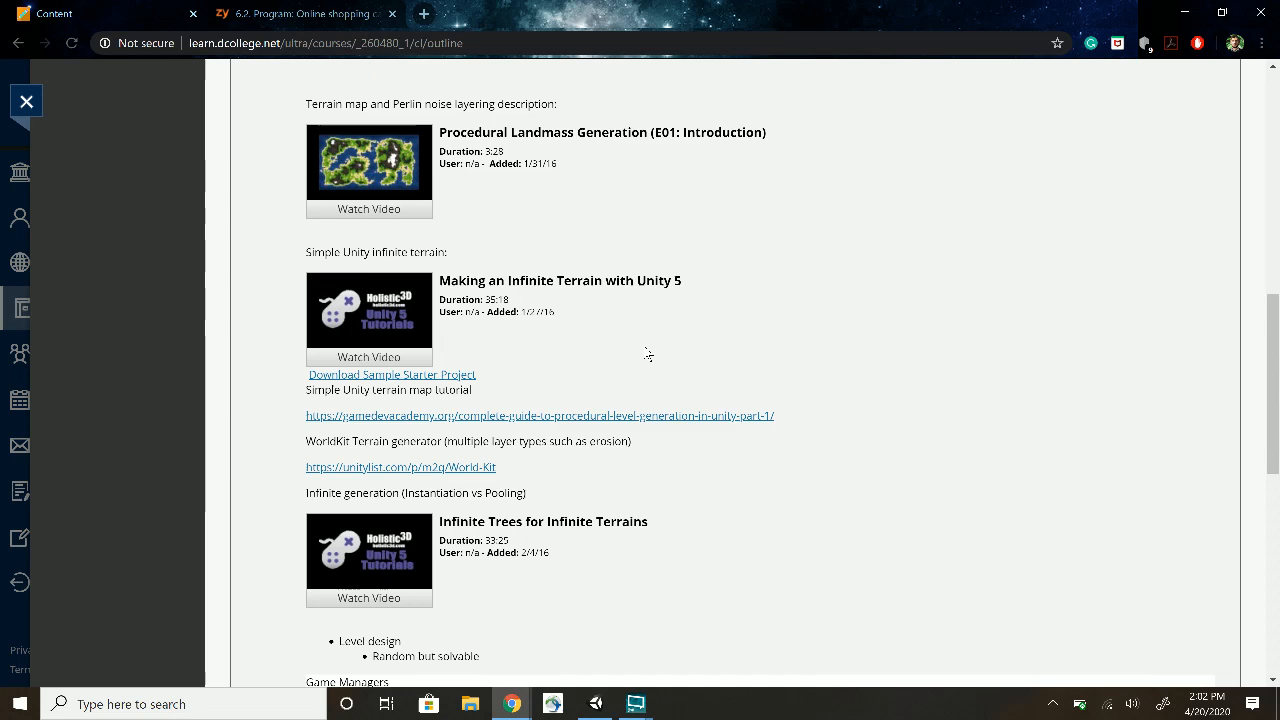
pyautogui.scroll(-3)
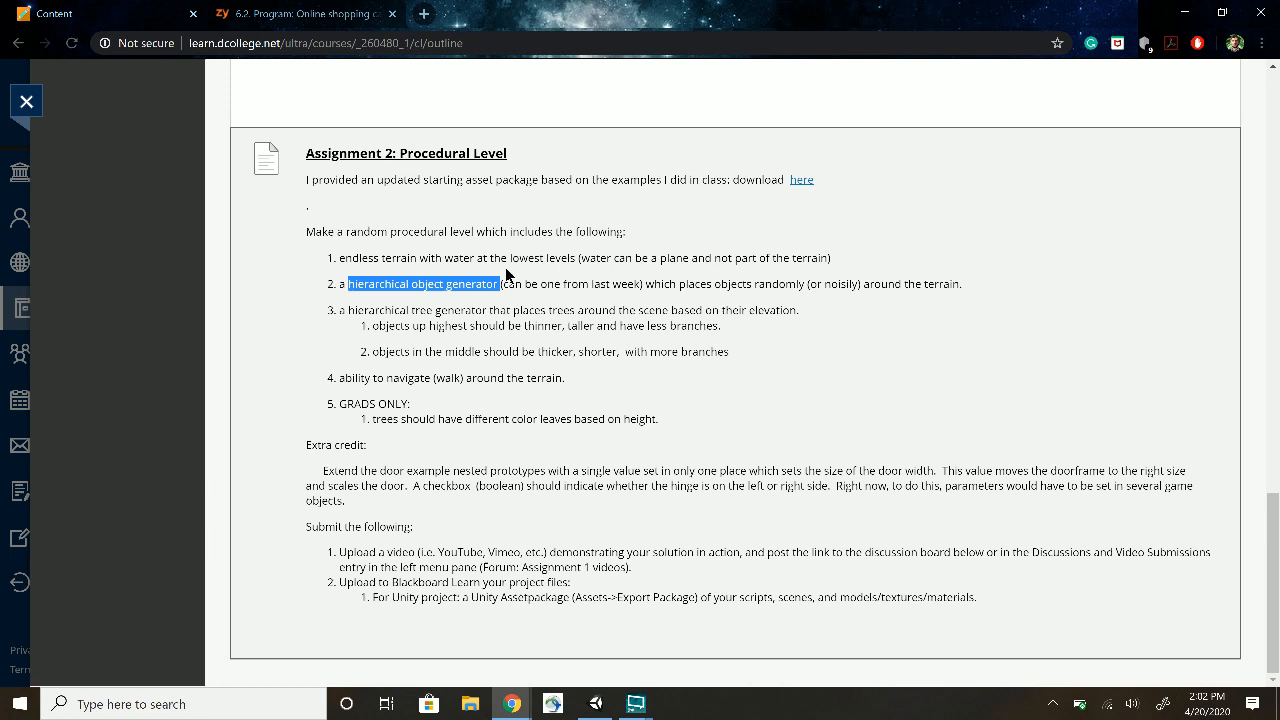
pyautogui.doubleClick(416, 310)
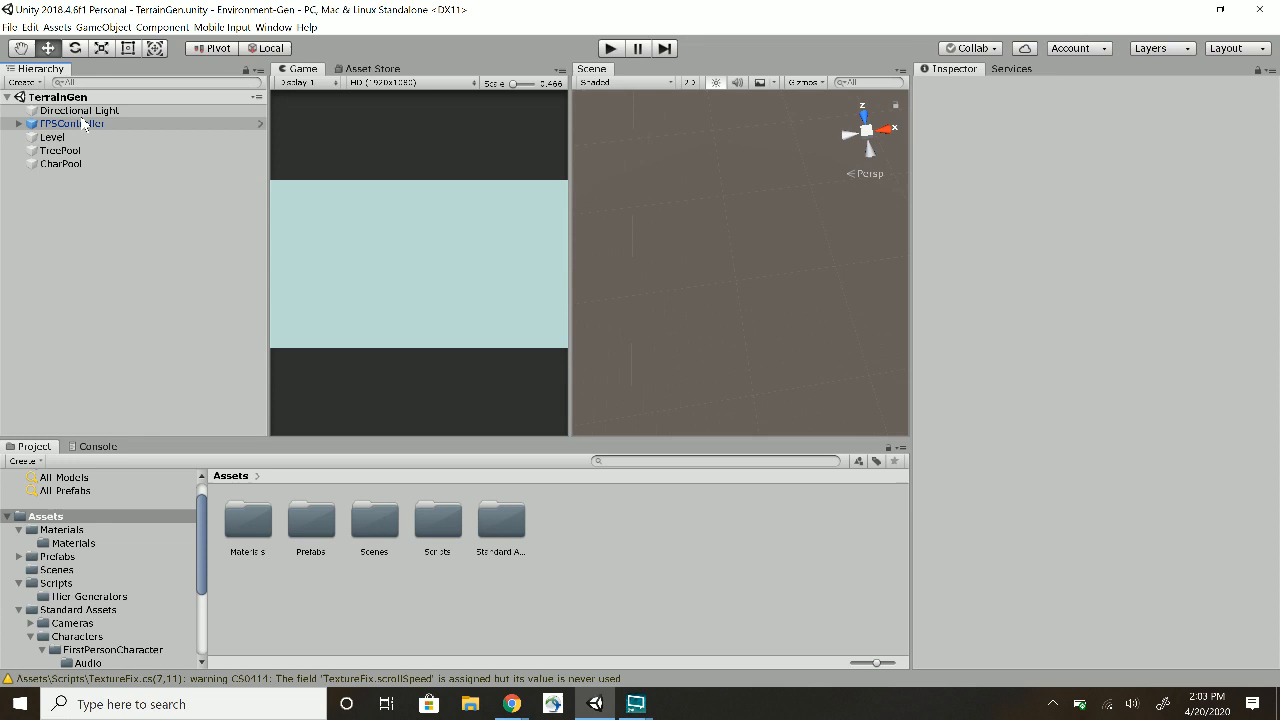
# Select FPSController then Level in the Hierarchy to show their components in the Inspector
pyautogui.click(70, 124)
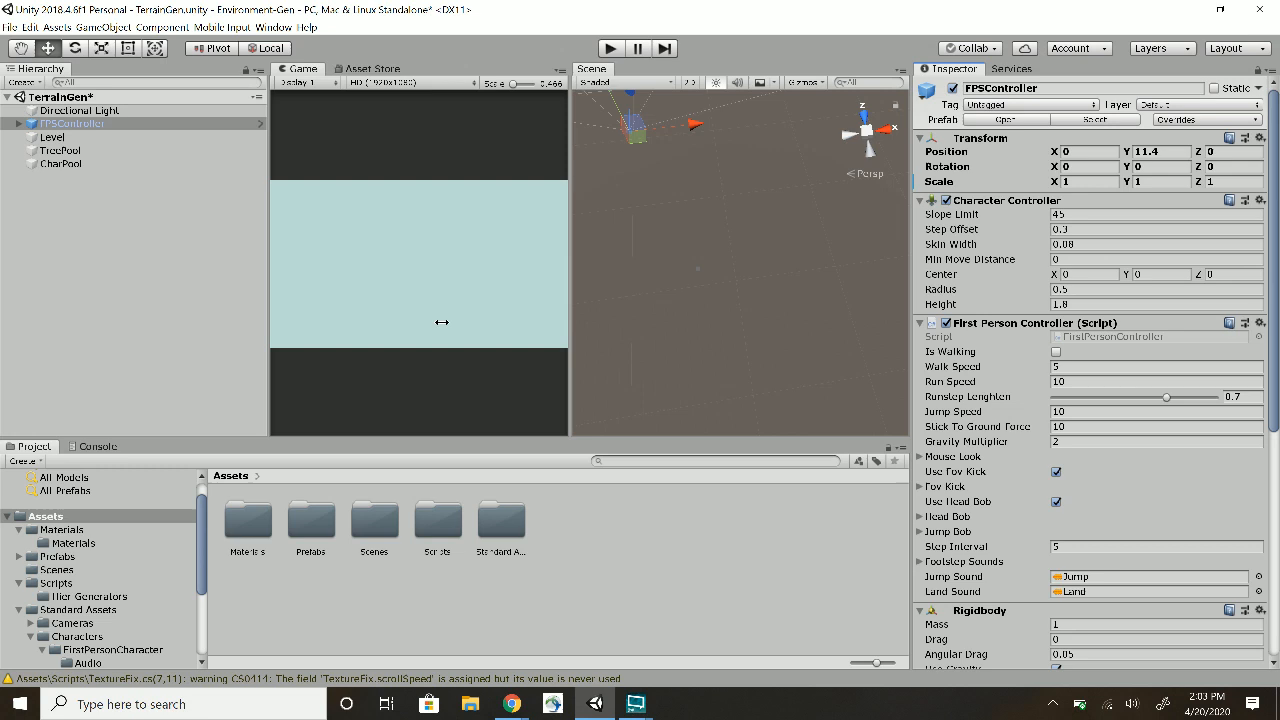
pyautogui.click(52, 136)
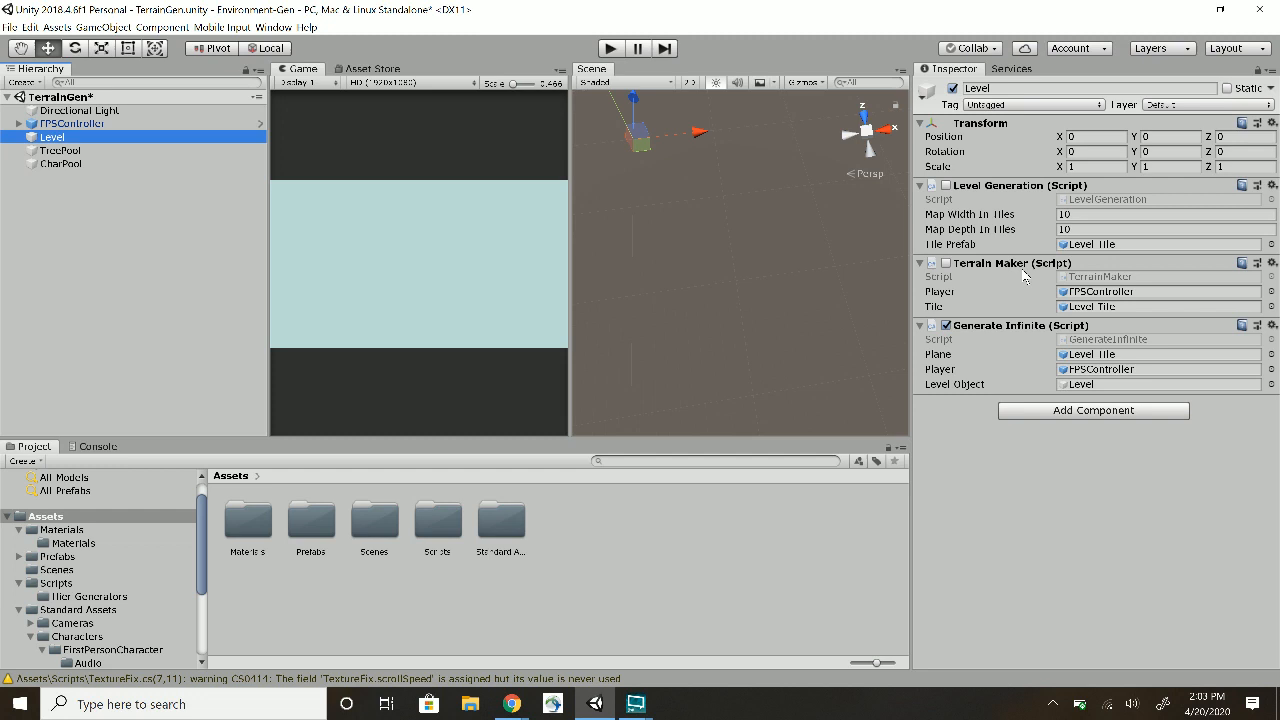
pyautogui.moveTo(950, 390)
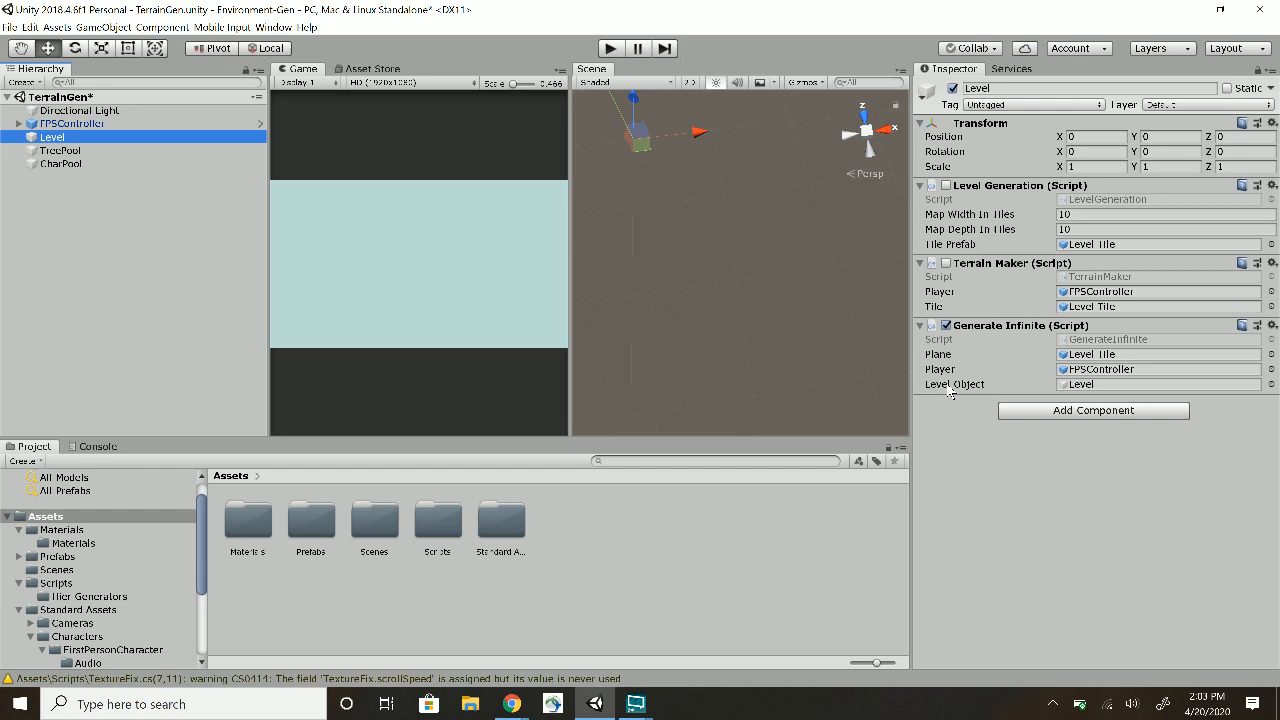
pyautogui.moveTo(958, 392)
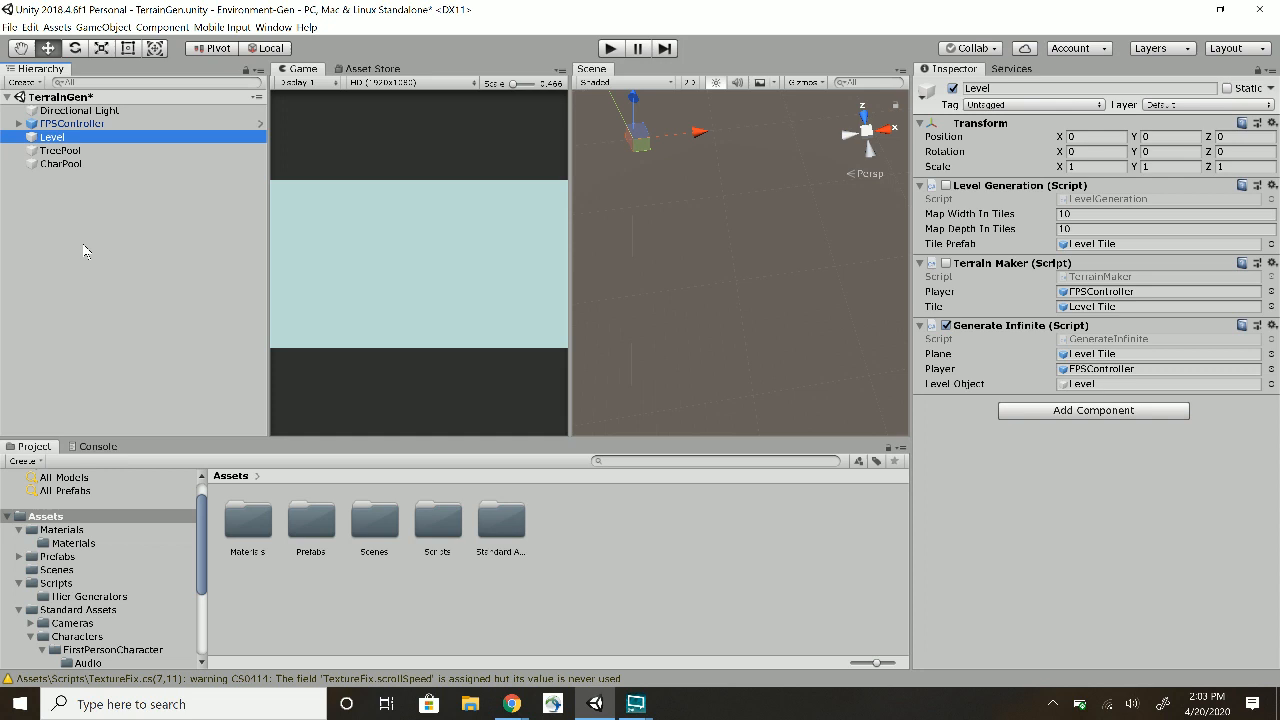
# Select TreePool in the Hierarchy to show its Tree Pool script settings
pyautogui.click(60, 148)
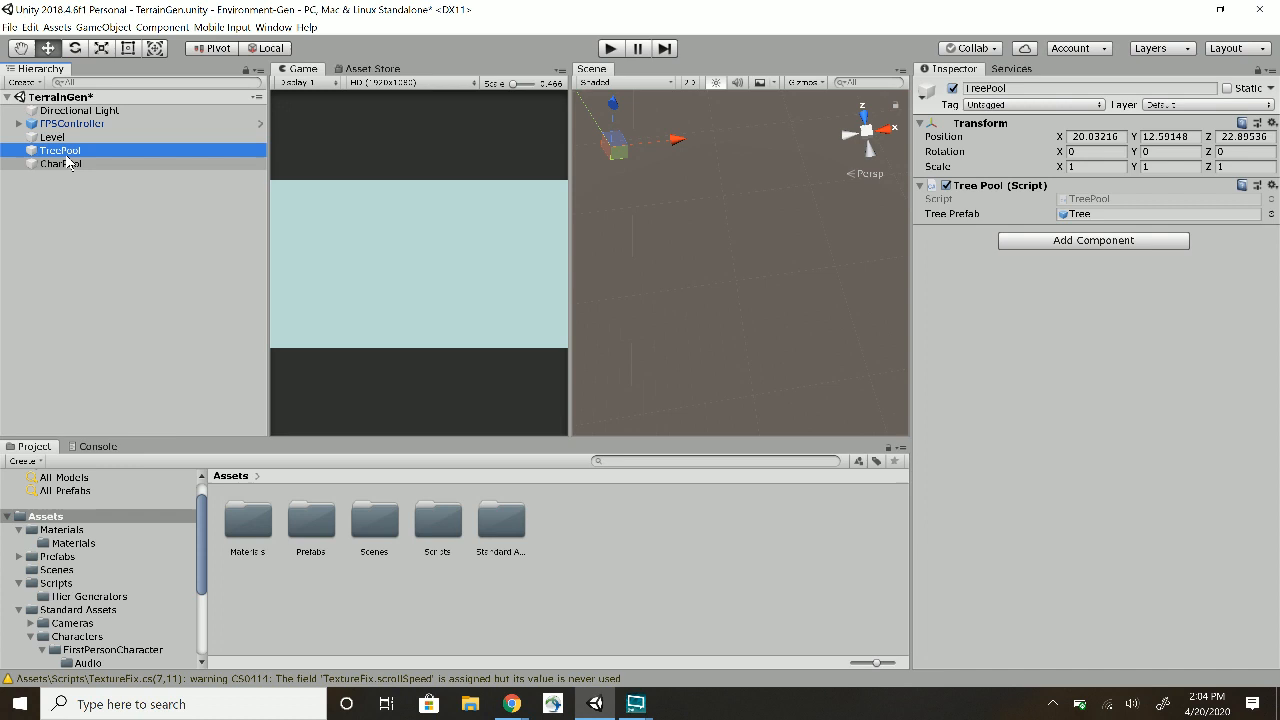
# Select CharPool in the Hierarchy to show its character pool settings
pyautogui.click(60, 164)
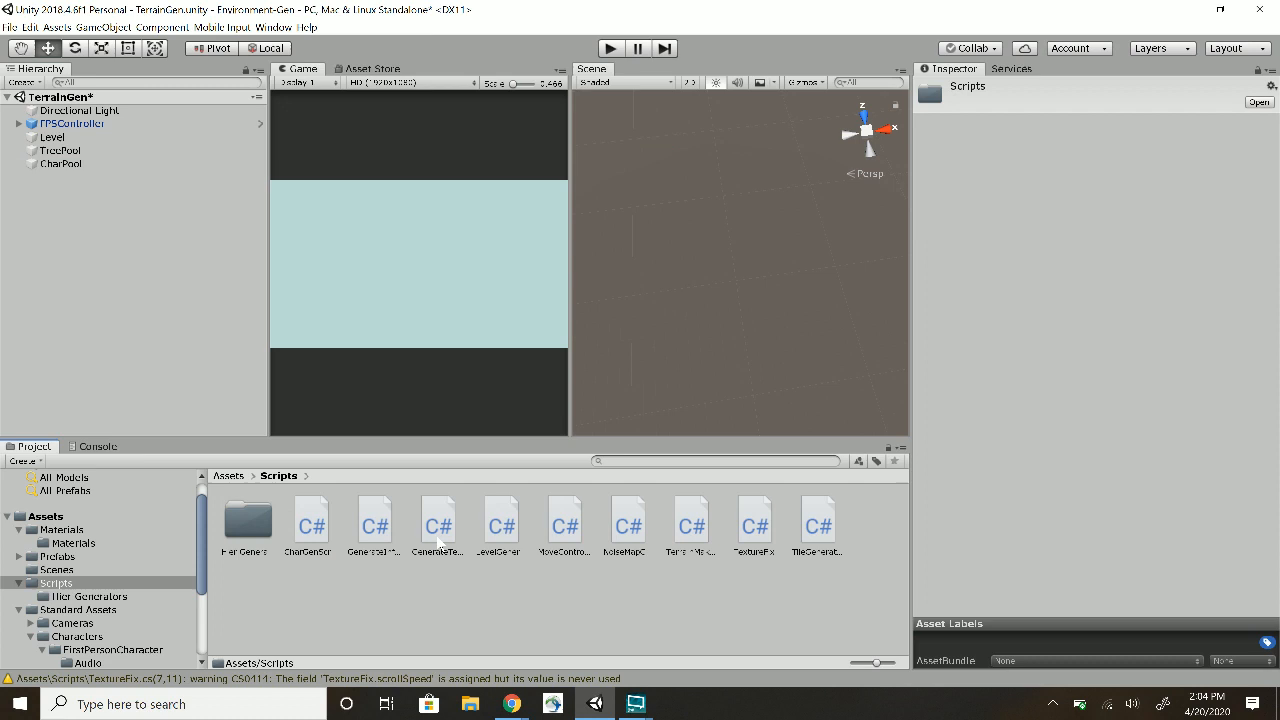
# Browse the Prefabs folder, then return to the top-level Assets folder
pyautogui.click(248, 520)
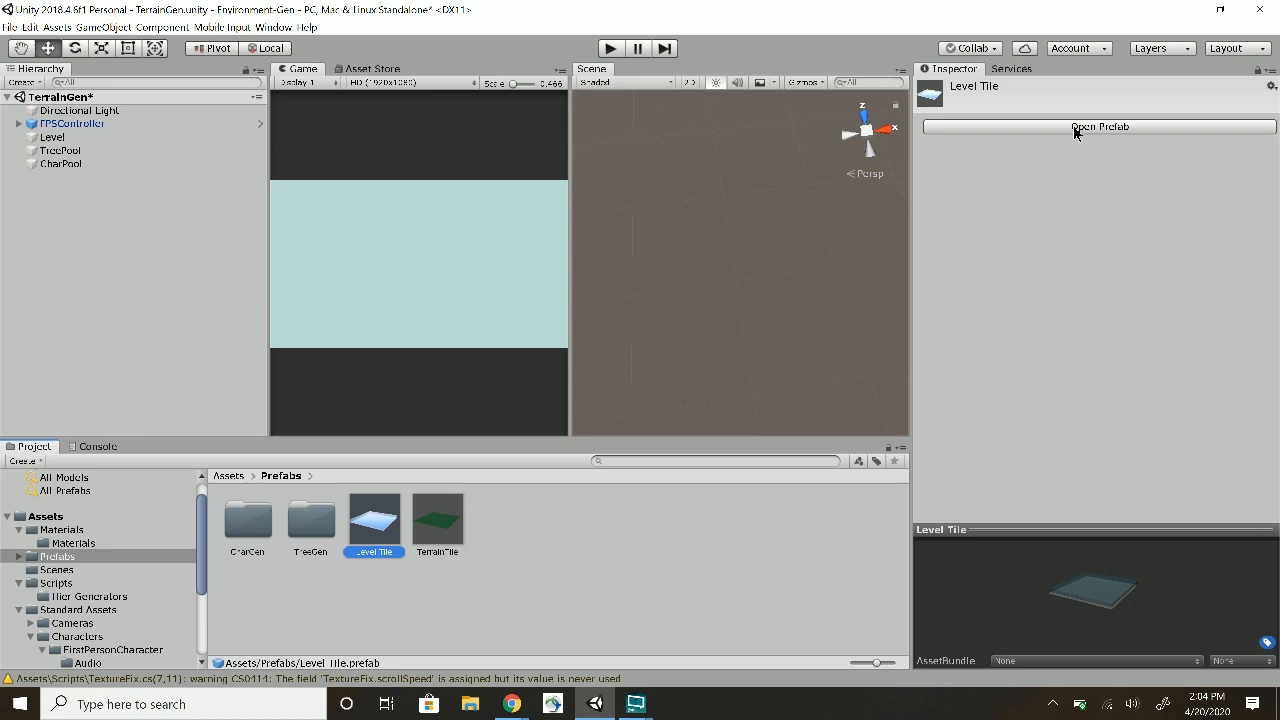
pyautogui.click(1100, 126)
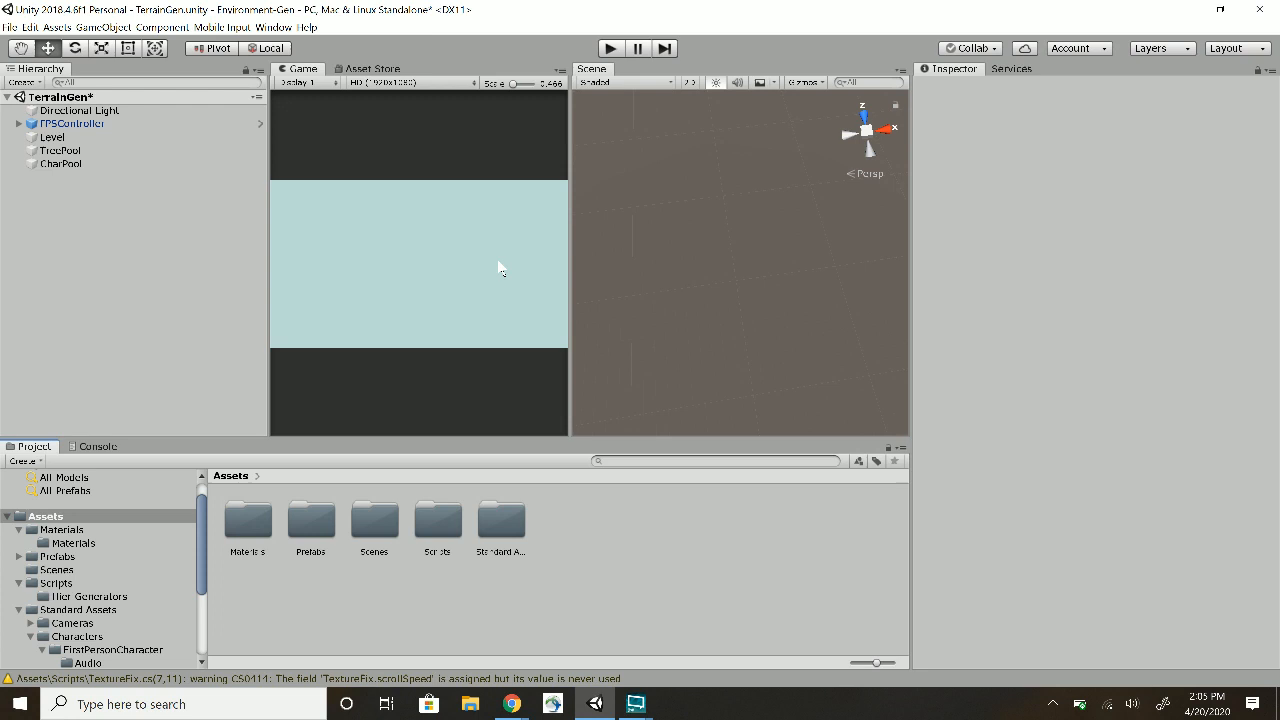
pyautogui.moveTo(472, 104)
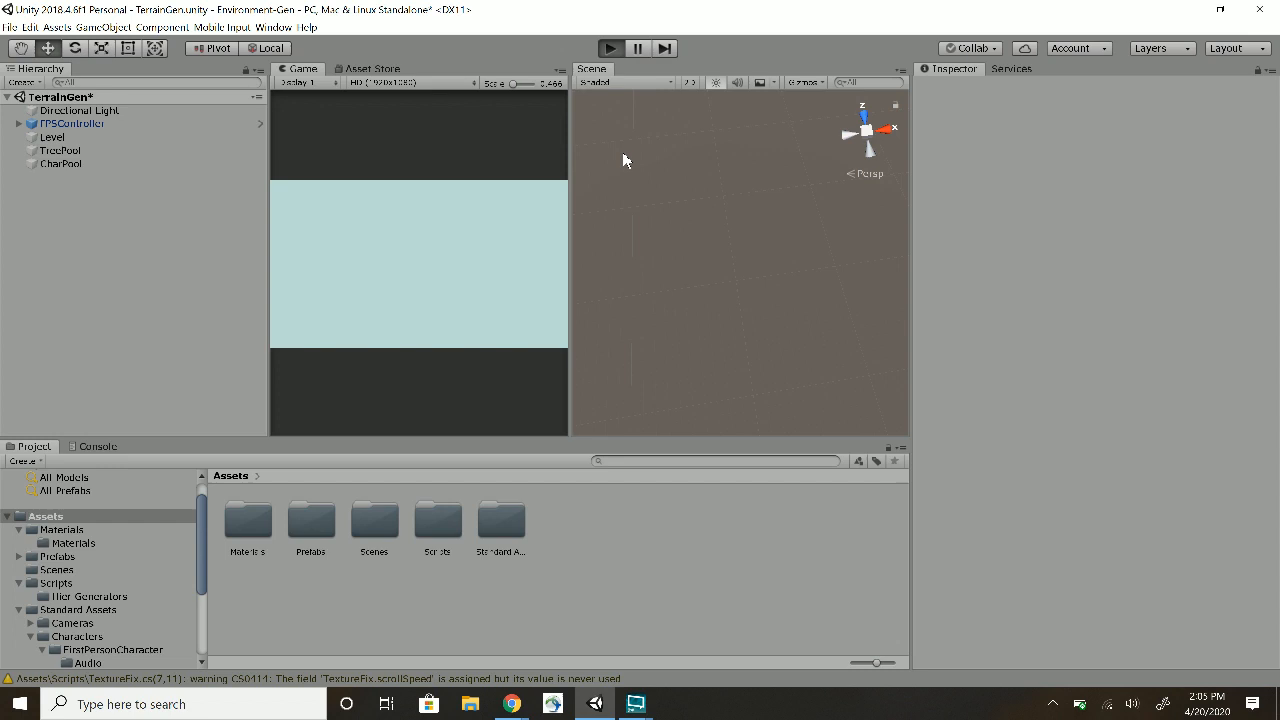
pyautogui.click(610, 48)
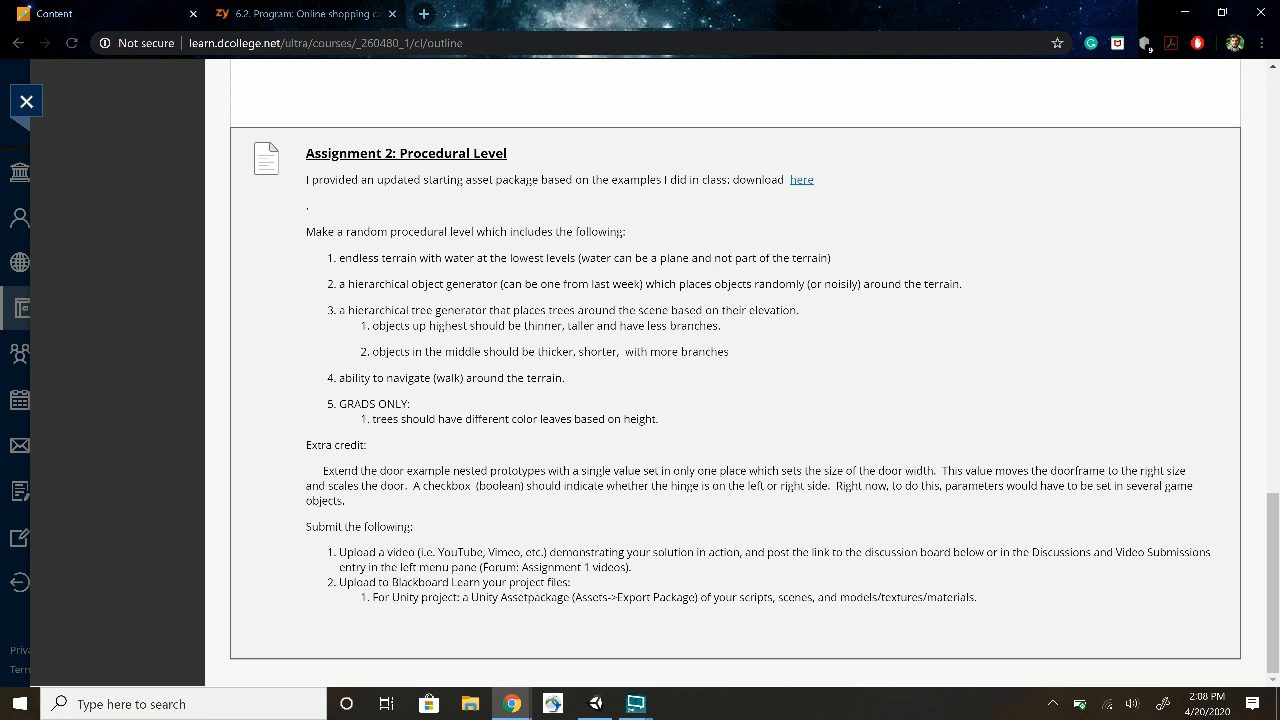
pyautogui.moveTo(340, 376)
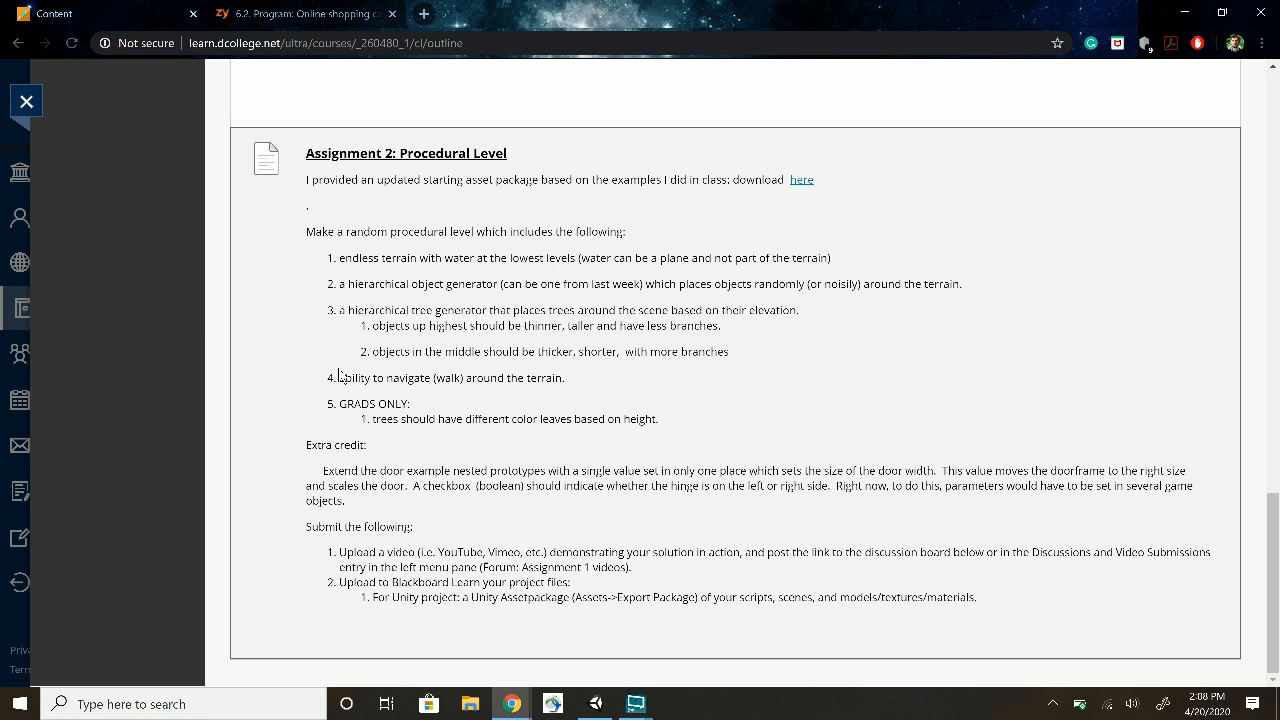
# Select a line of the Assignment 2 requirements in Blackboard while reviewing the brief
pyautogui.moveTo(348, 284); pyautogui.dragTo(472, 284)
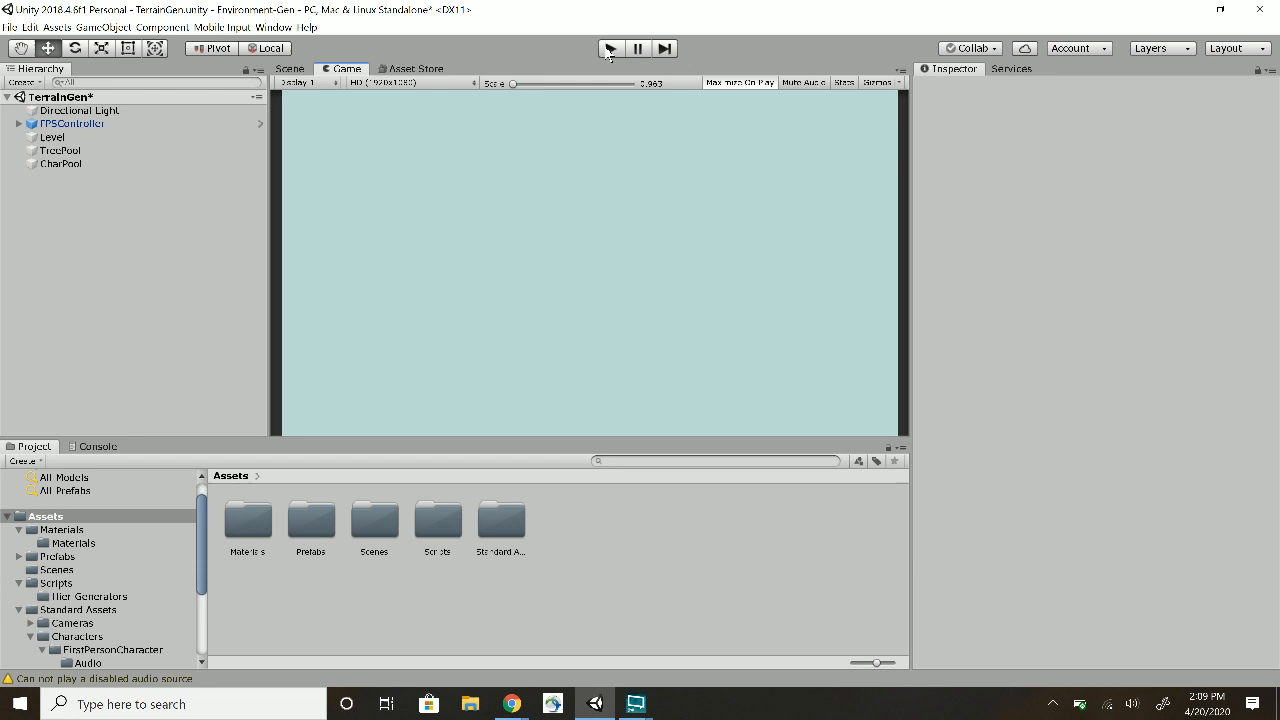
# Start the scene so the generated terrain with trees and characters plays
pyautogui.click(612, 48)
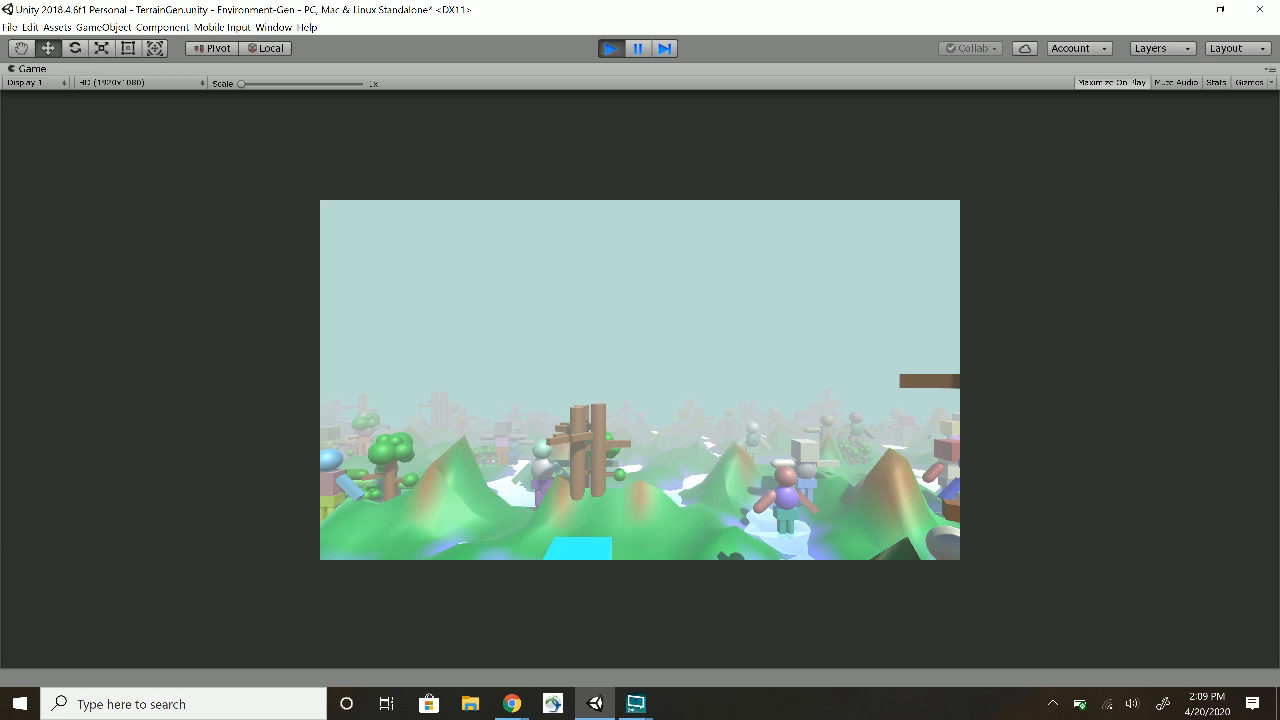